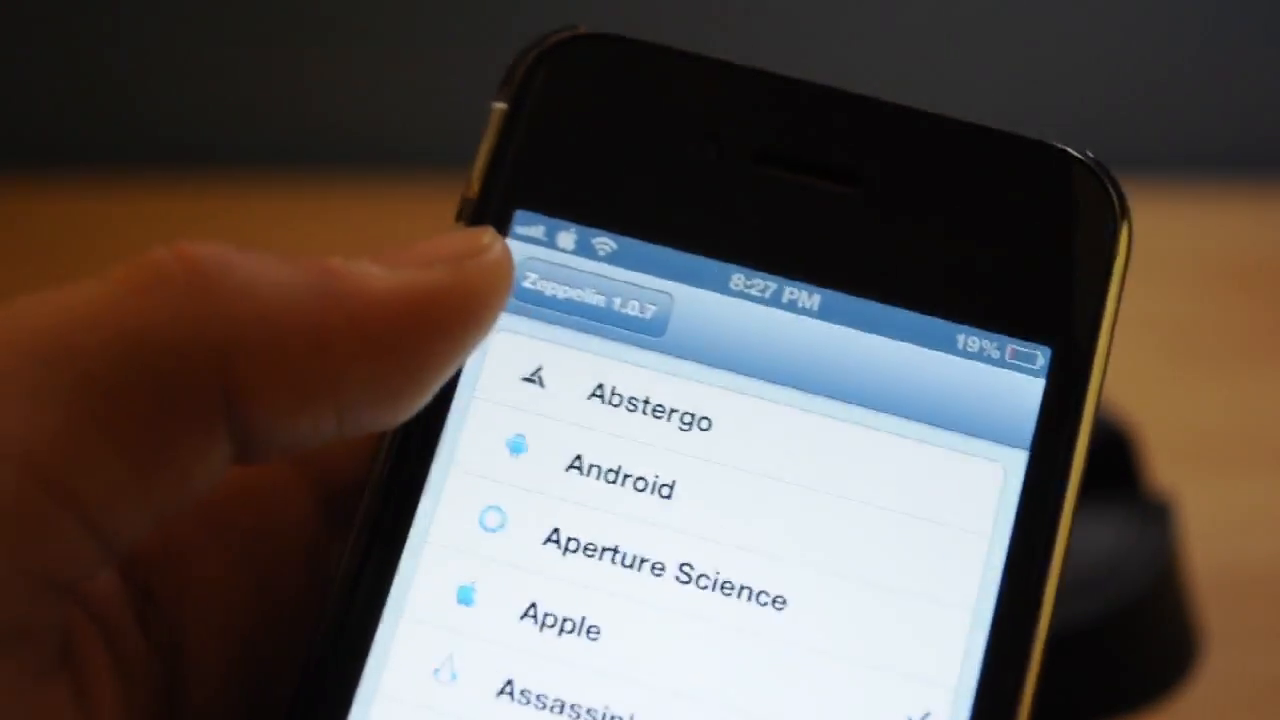
pyautogui.scroll(-3)
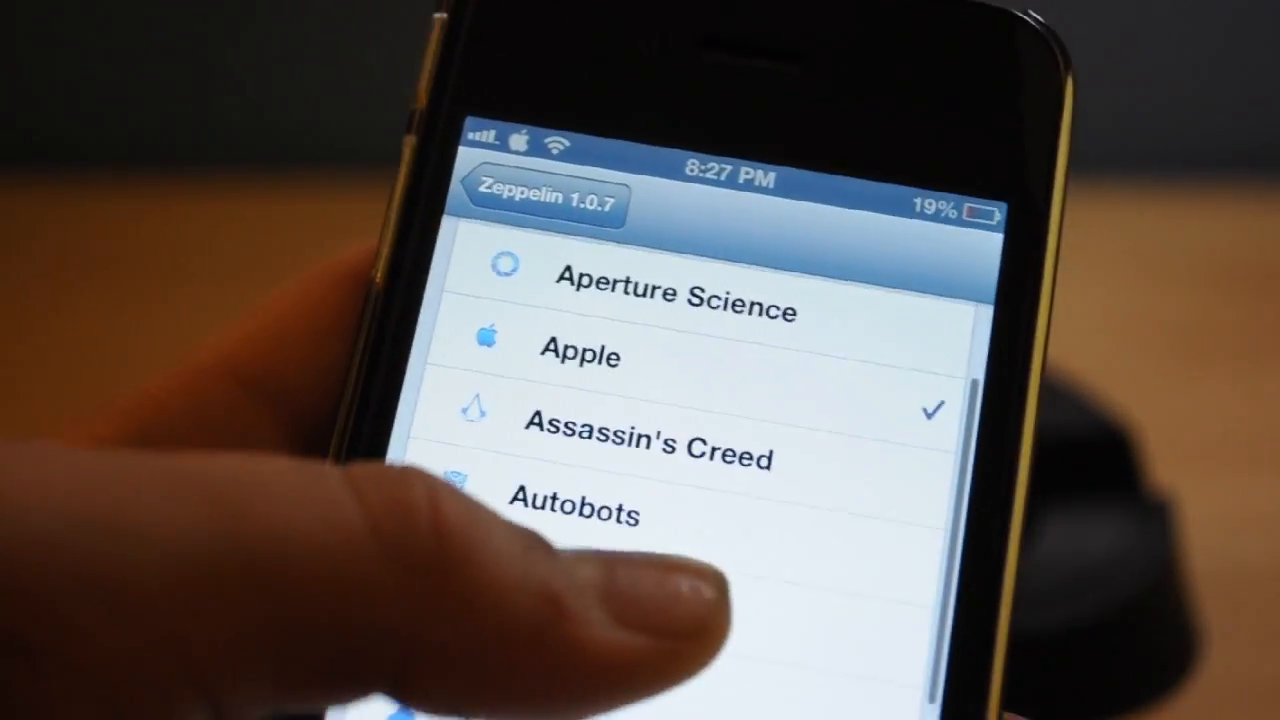
pyautogui.scroll(-3)
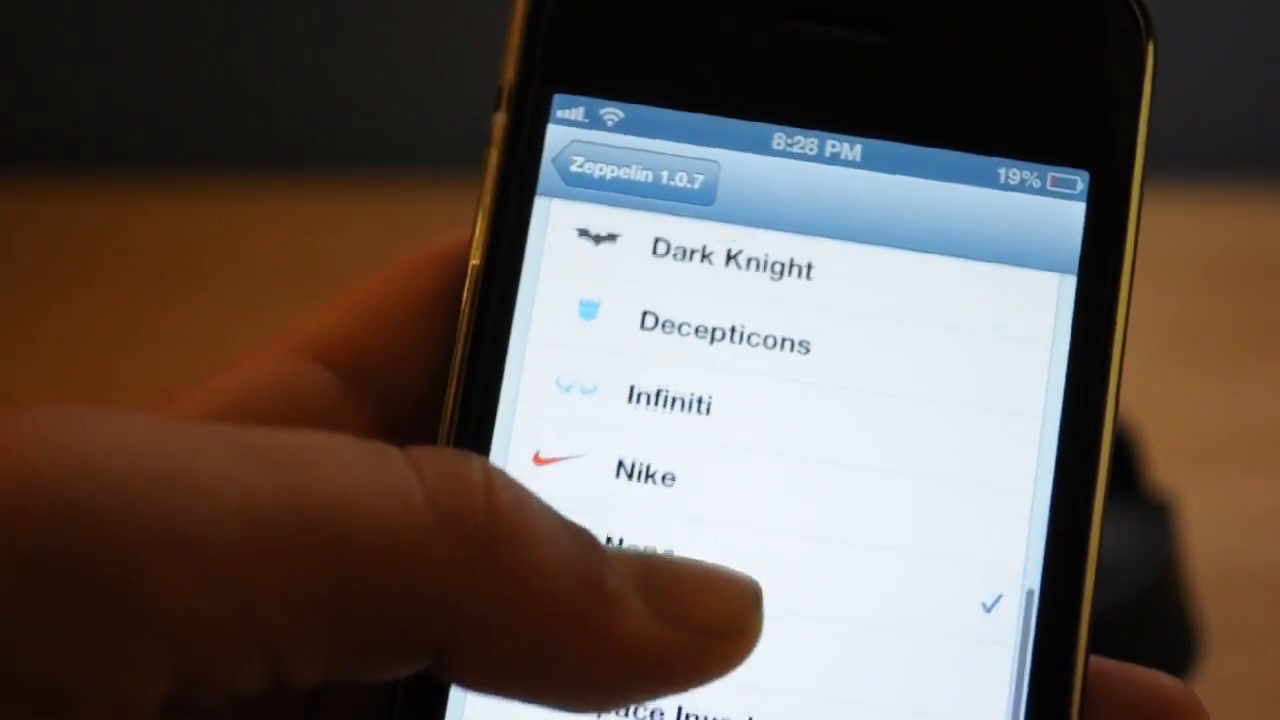
pyautogui.scroll(-3)
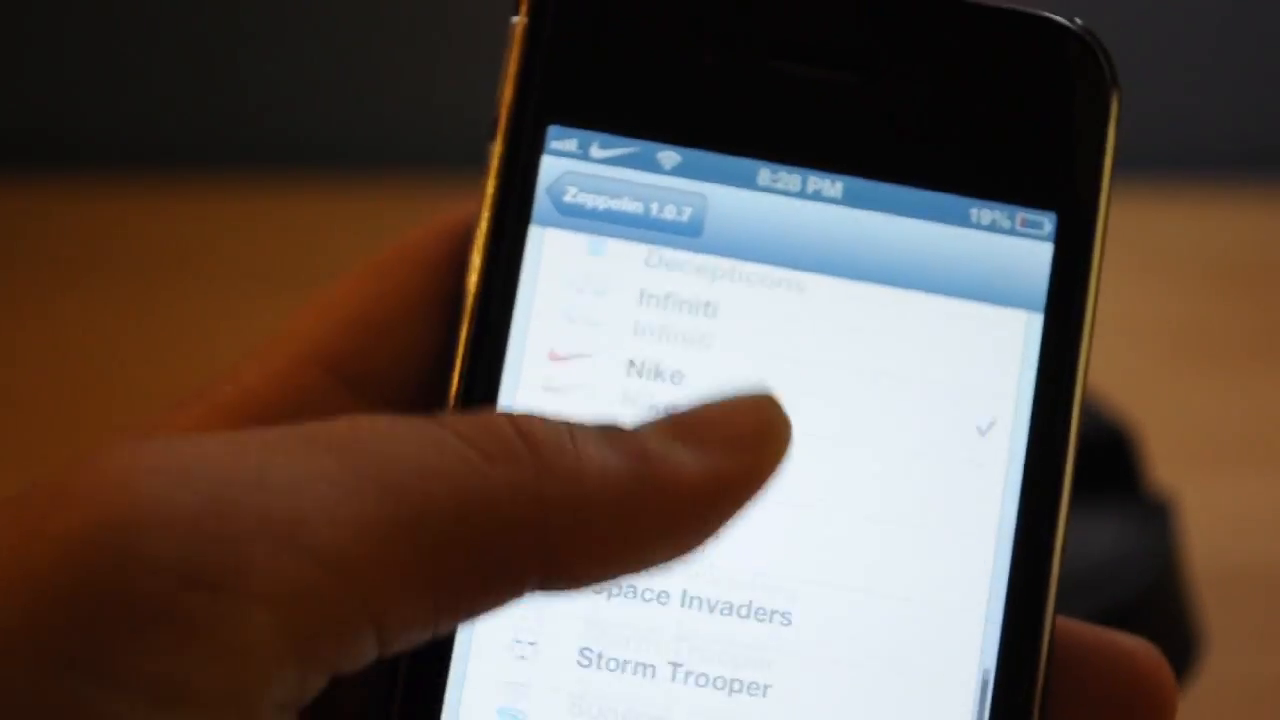